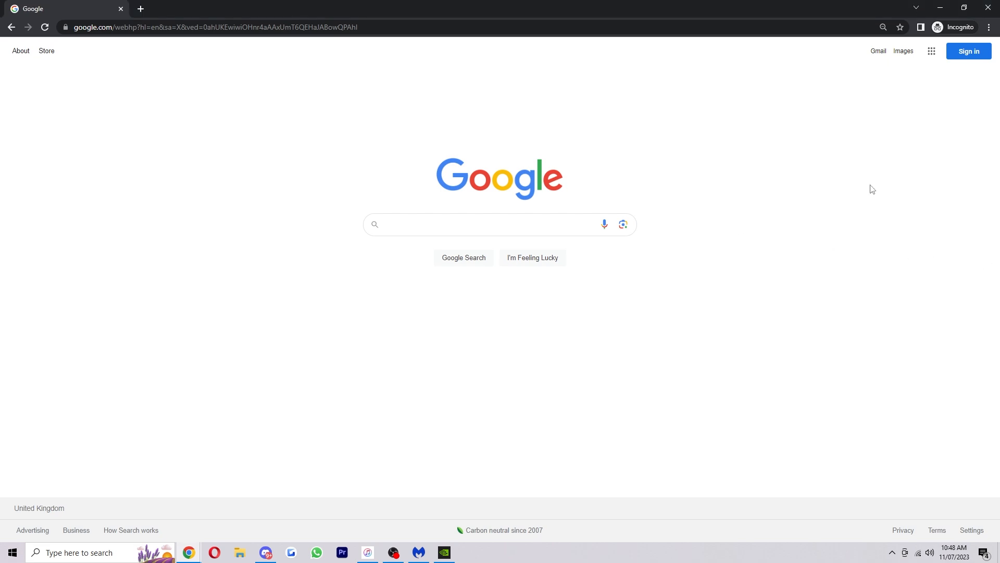
# Step: Search 'de' from the taskbar and launch Device Manager from the best match
pyautogui.write('de')
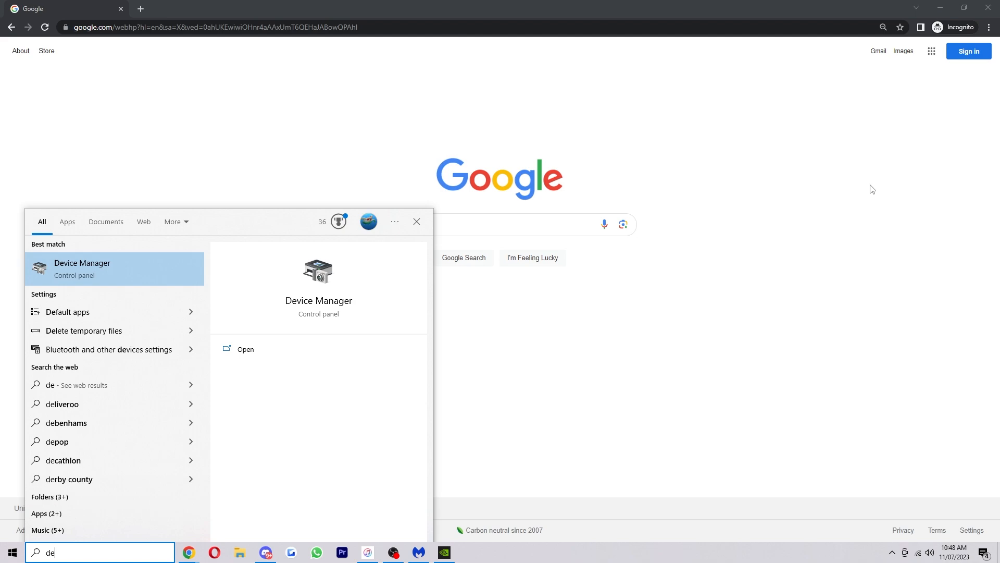
pyautogui.click(245, 349)
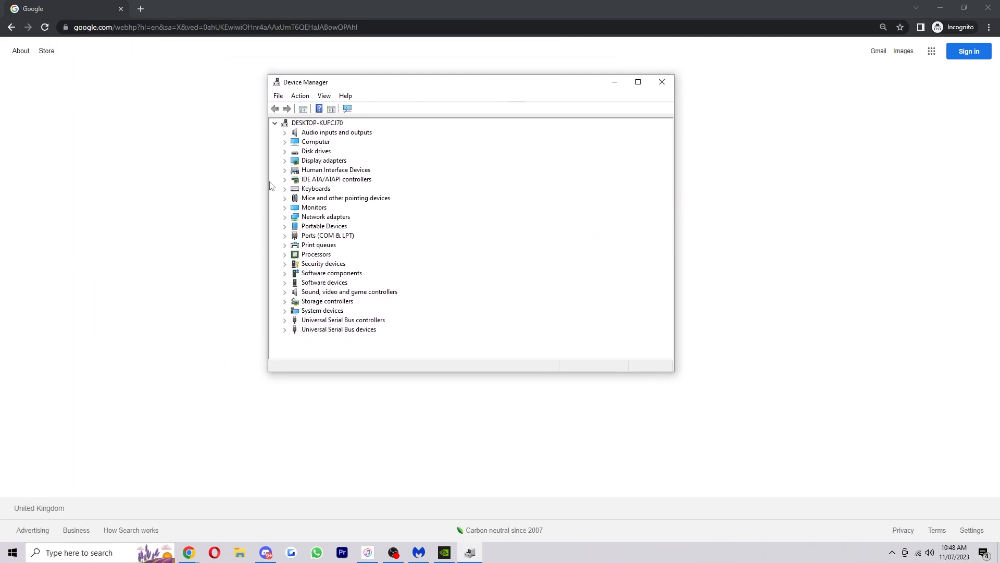
pyautogui.moveTo(327, 165)
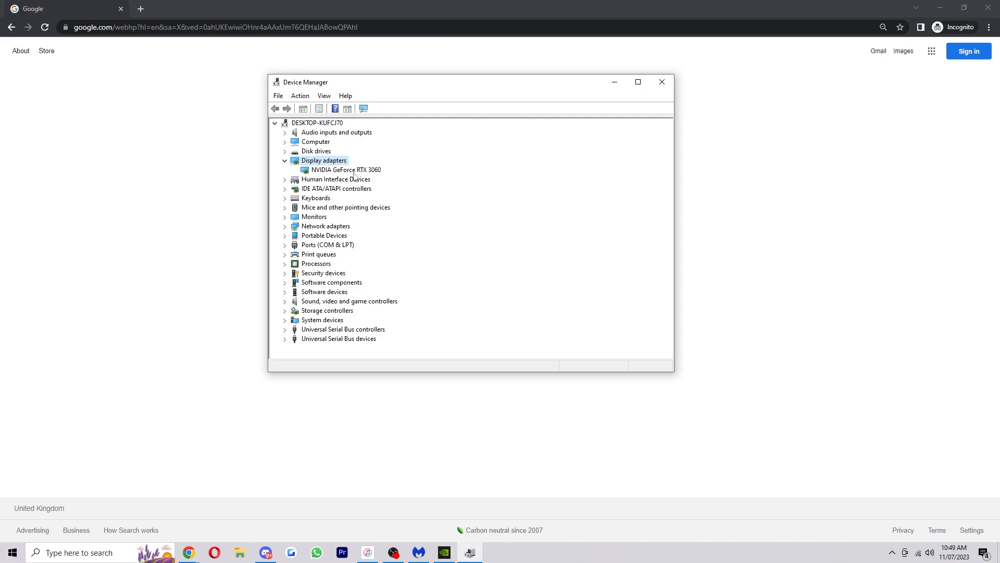
# Step: Bring up the context menu for NVIDIA GeForce RTX 3060 under Display adapters
pyautogui.rightClick(346, 170)
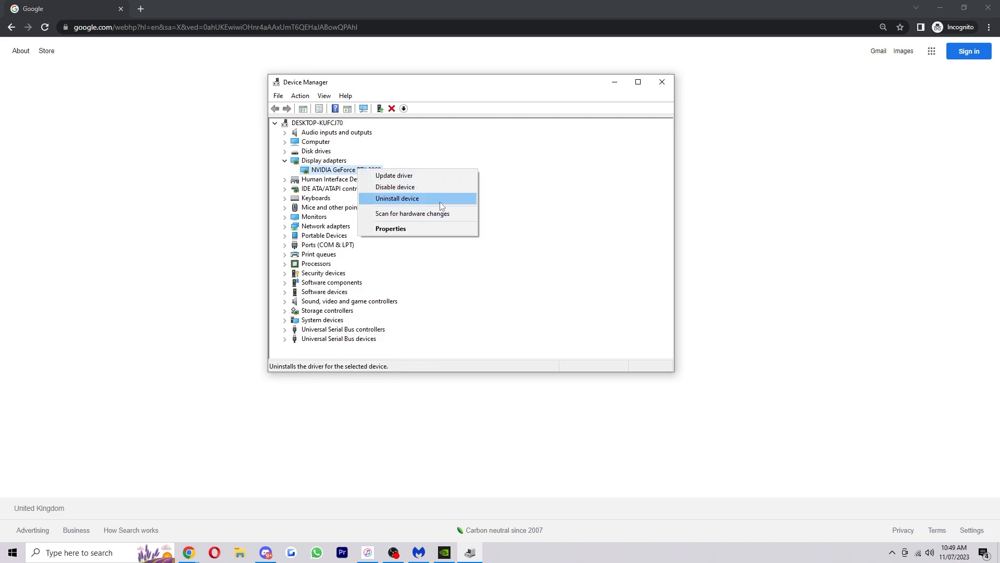
# Step: Show the RTX 3060 Properties Driver tab: NVIDIA 31.0.15.3640, 23/06/2023, Roll Back Driver greyed out
pyautogui.click(391, 229)
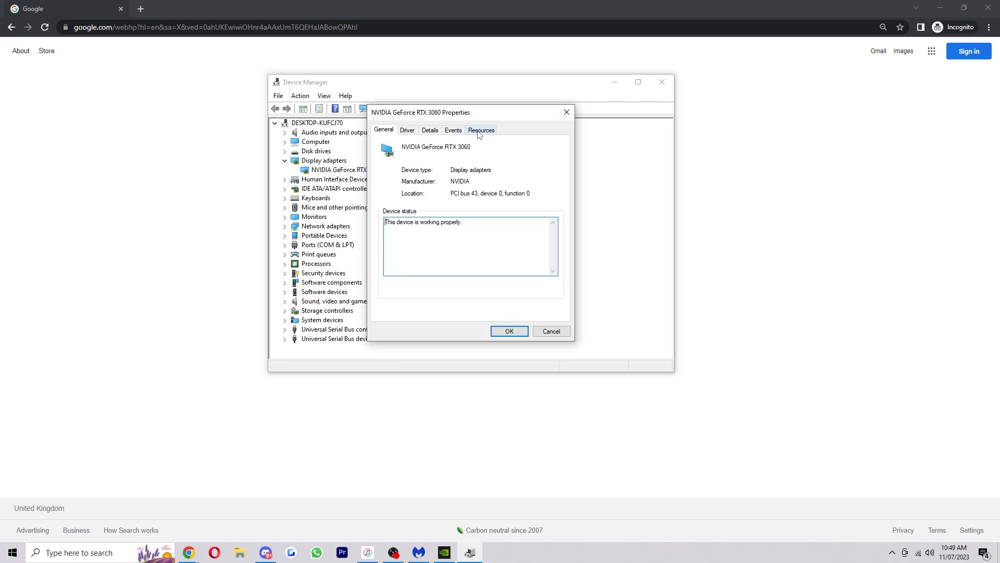
pyautogui.moveTo(412, 141)
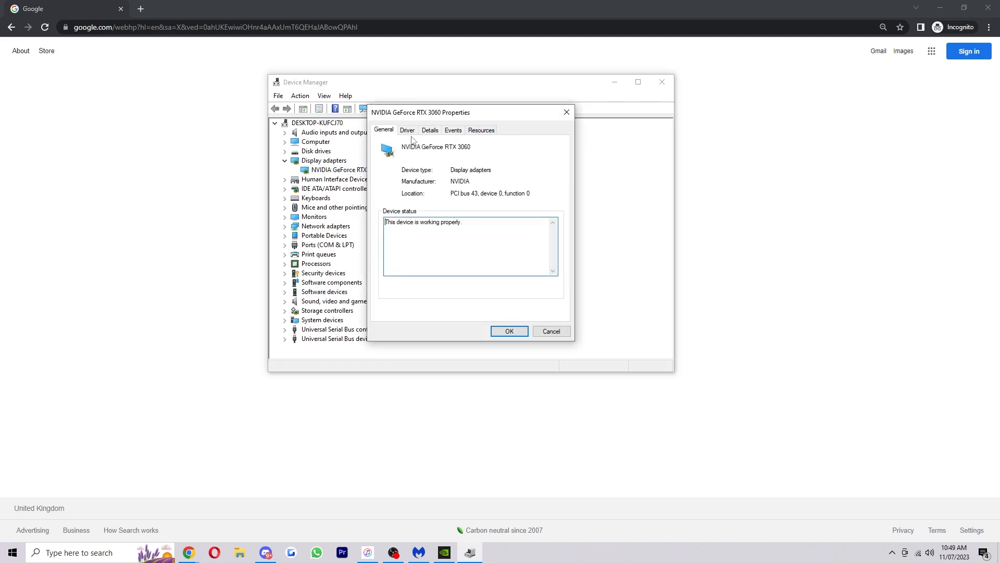
pyautogui.click(408, 130)
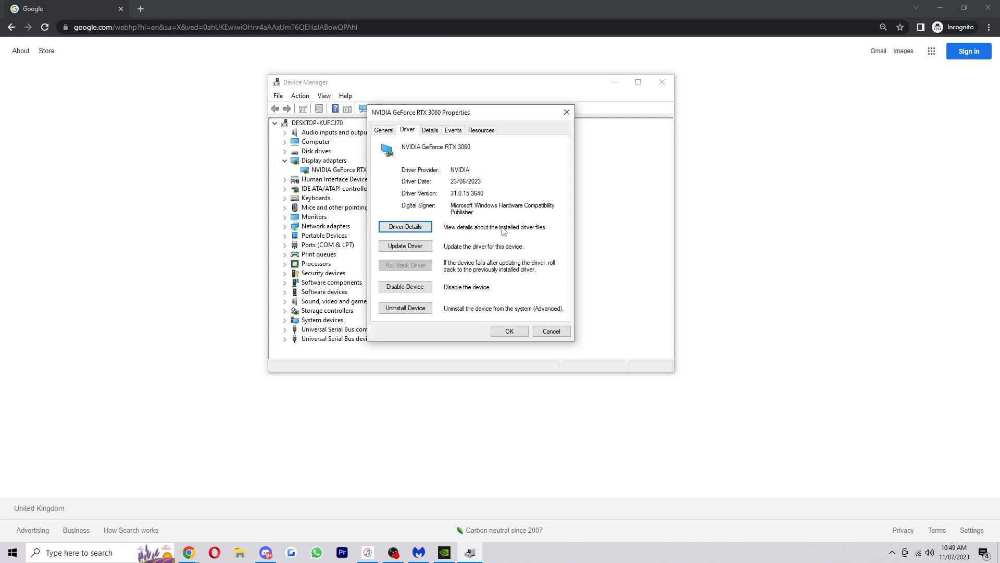
pyautogui.moveTo(406, 268)
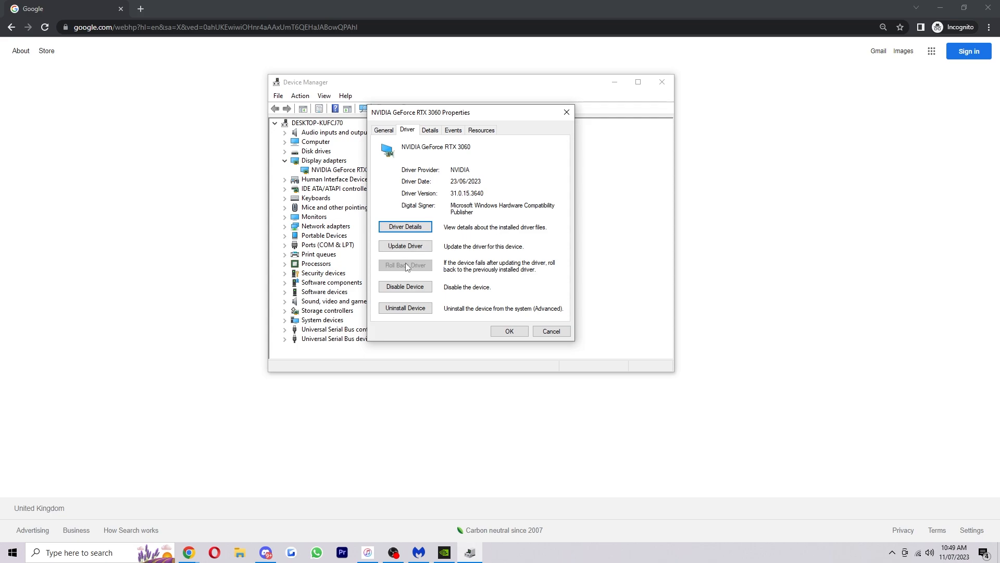